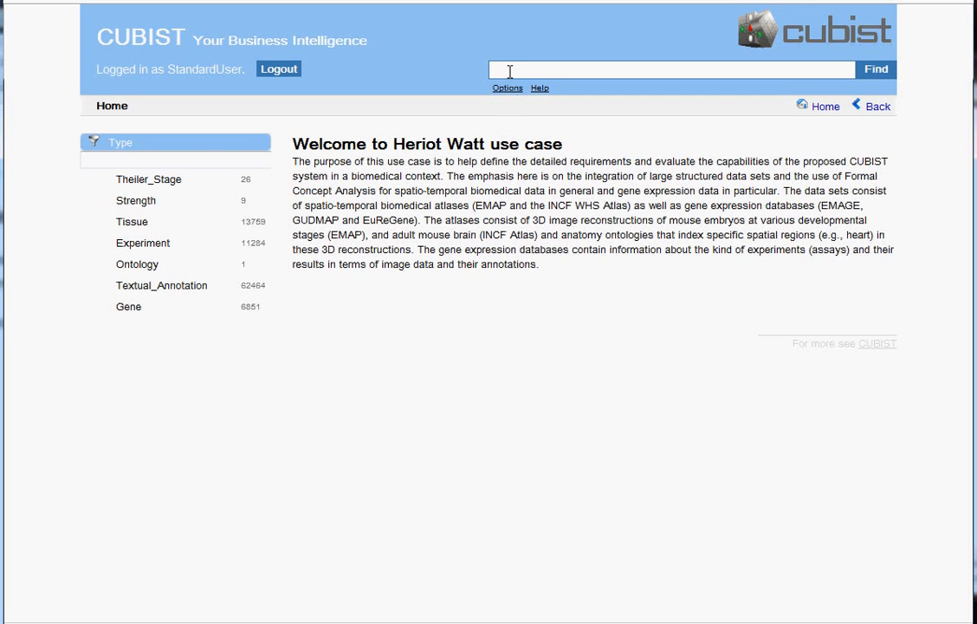
# Search for 'gene bone morphogenetic', returning 100 results starting with Bmp10, Bmp2, Bmp3
pyautogui.write('gene bone morphogenetic')
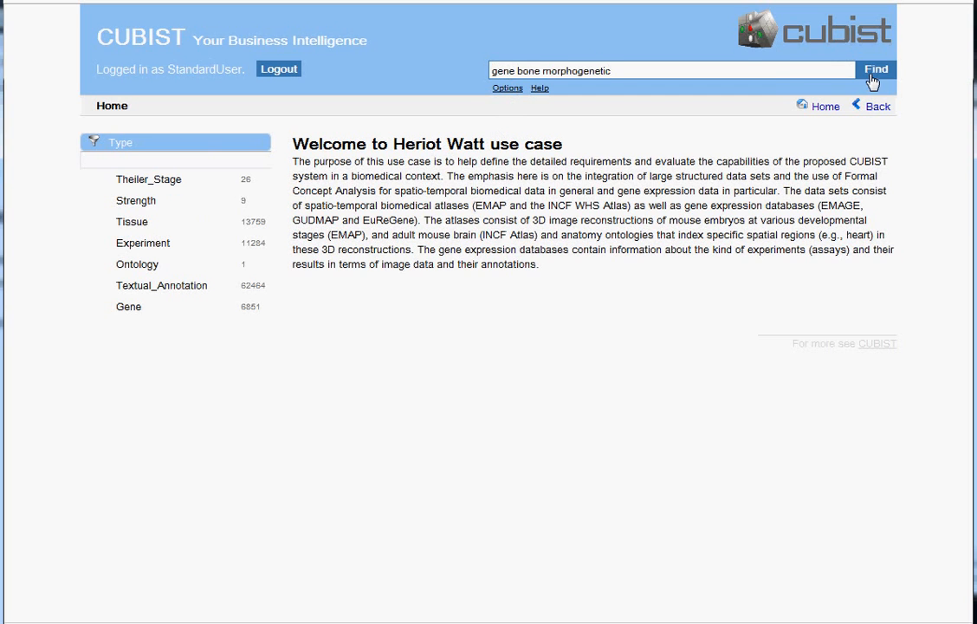
pyautogui.click(875, 70)
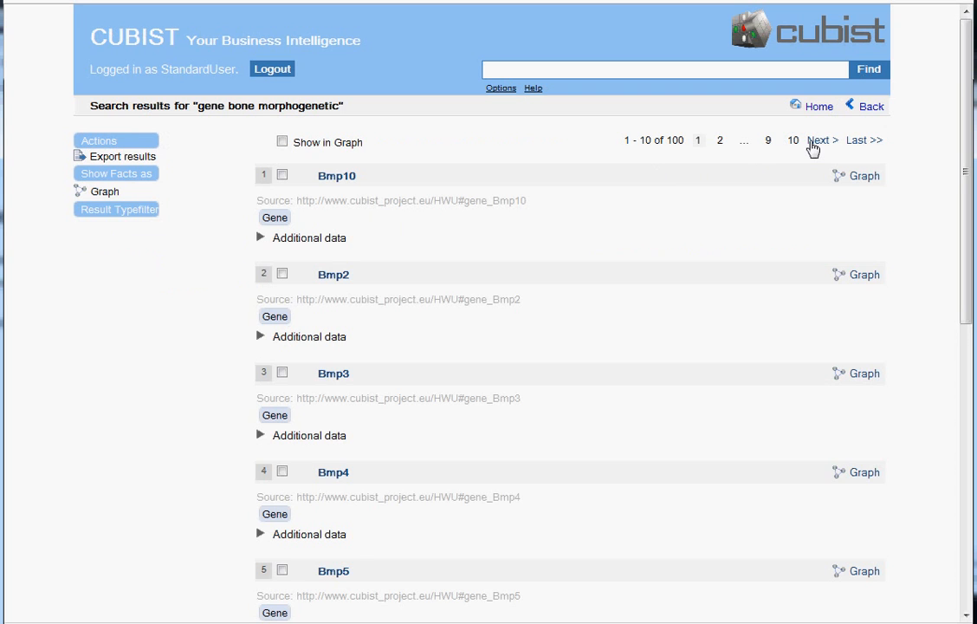
# Show results 11–20 and expand Cript's additional data with its synonyms and assays
pyautogui.click(820, 139)
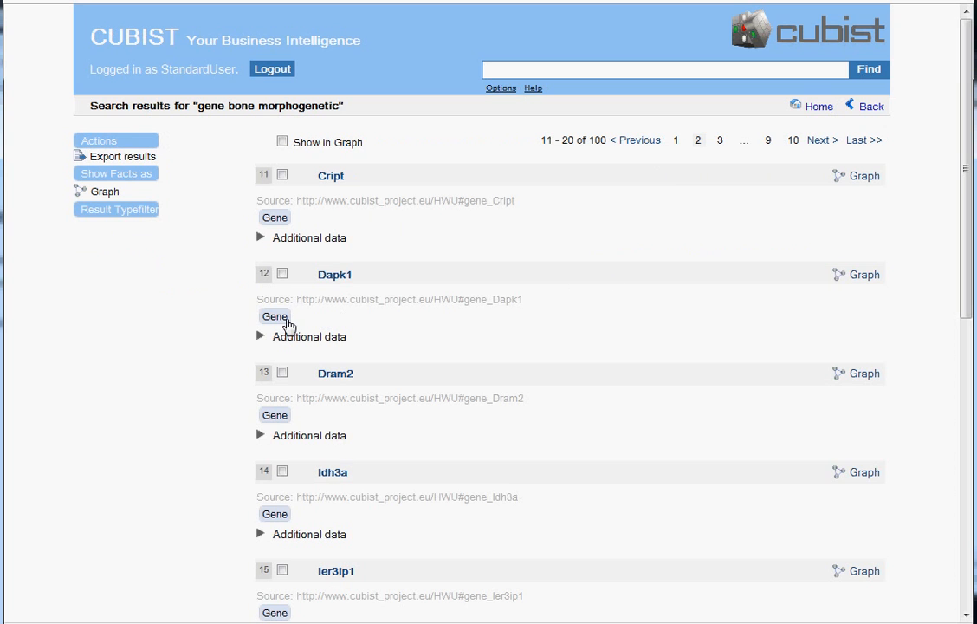
pyautogui.moveTo(264, 244)
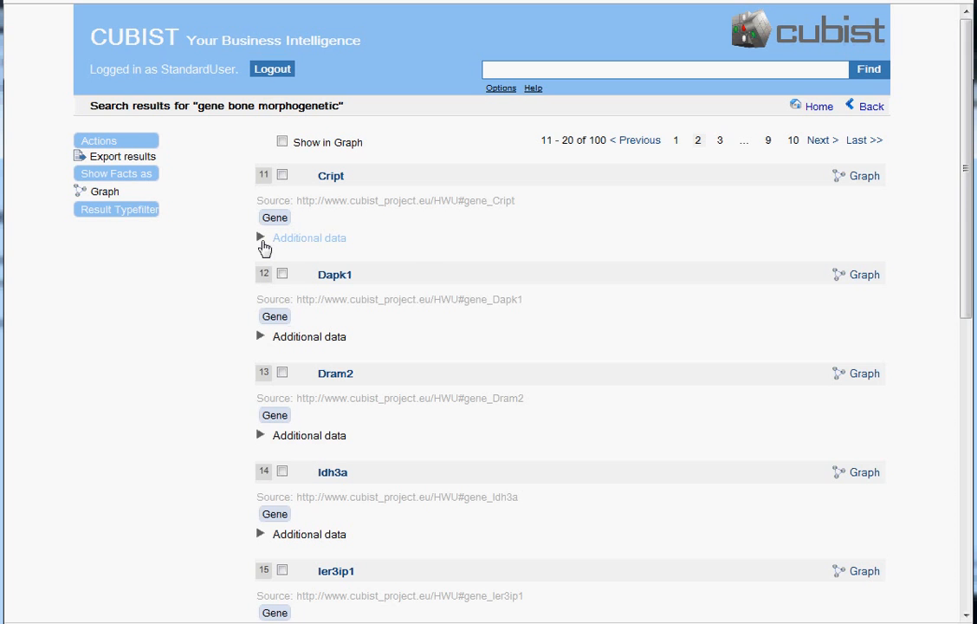
pyautogui.click(260, 238)
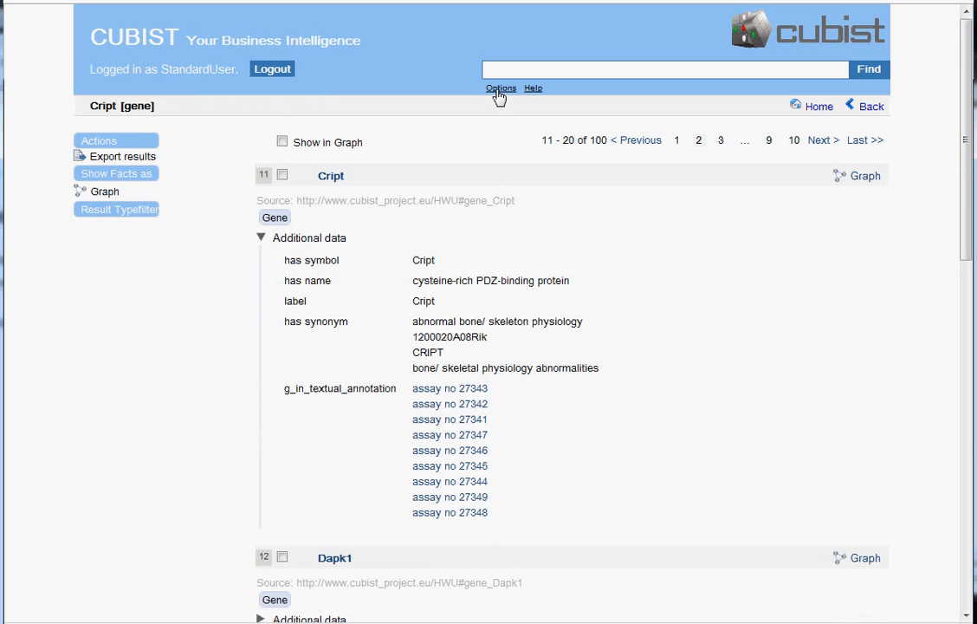
# Search 'bone morphogenetic' with the 'gene' type suggestion, narrowing results to 8
pyautogui.click(501, 88)
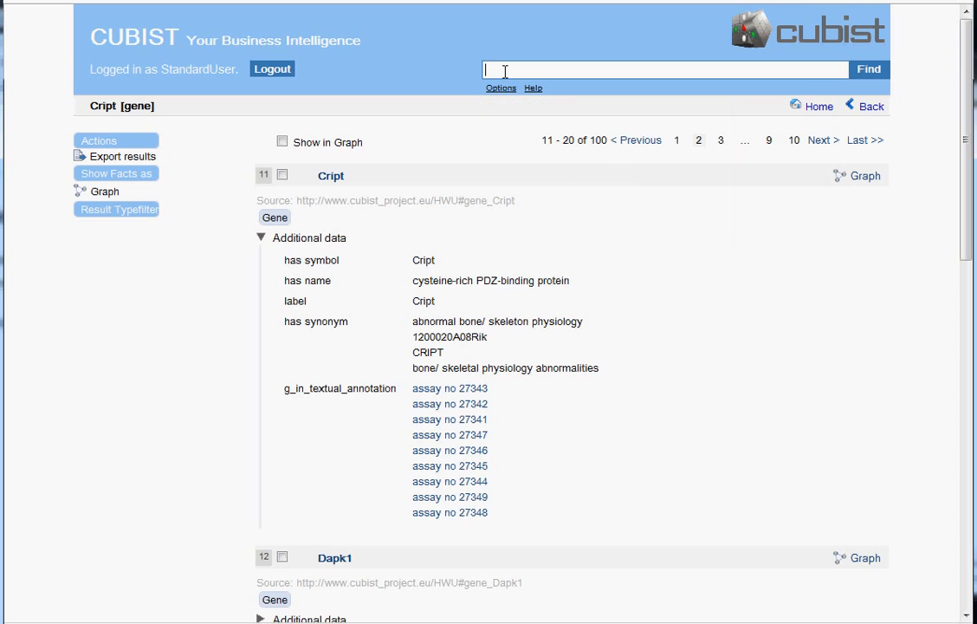
pyautogui.write('gen')
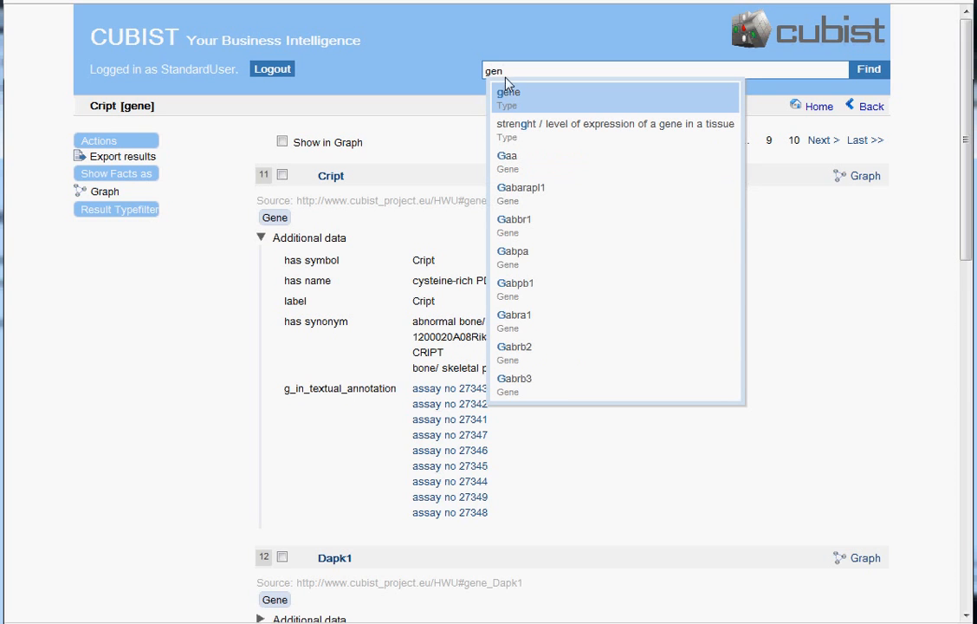
pyautogui.moveTo(516, 100)
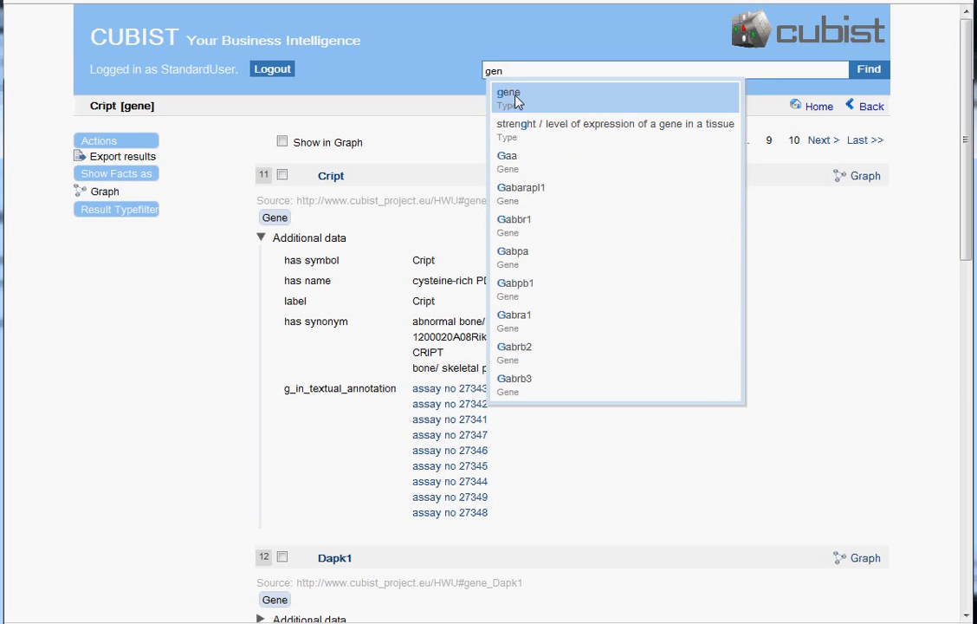
pyautogui.click(508, 93)
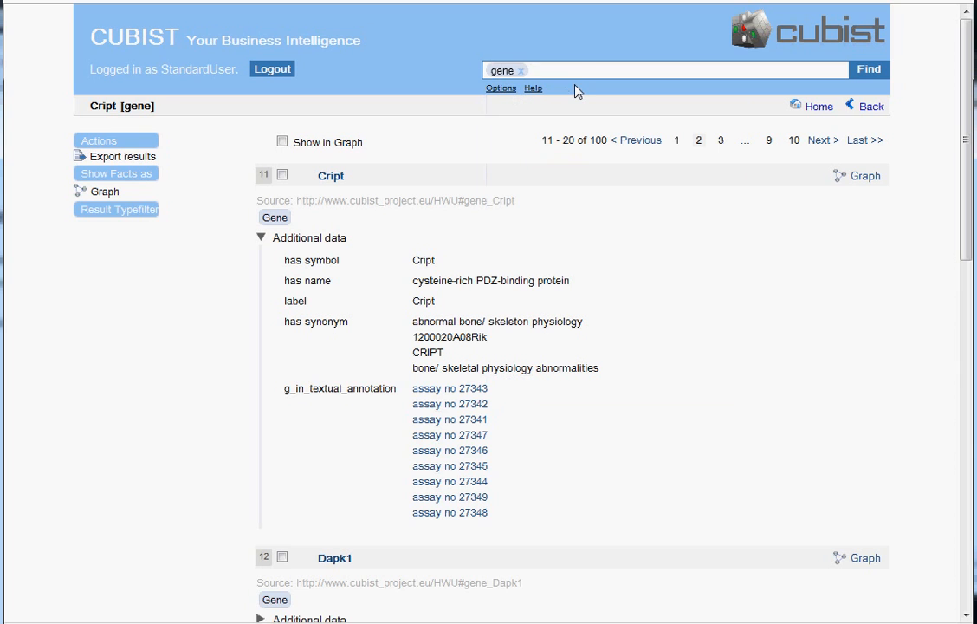
pyautogui.write('bone morphogenetic')
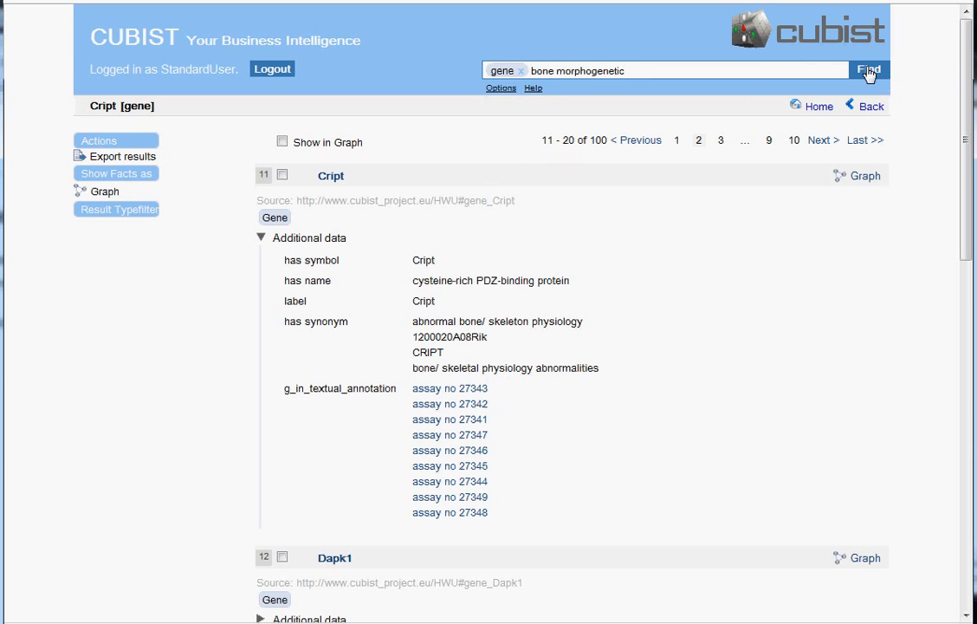
pyautogui.click(869, 70)
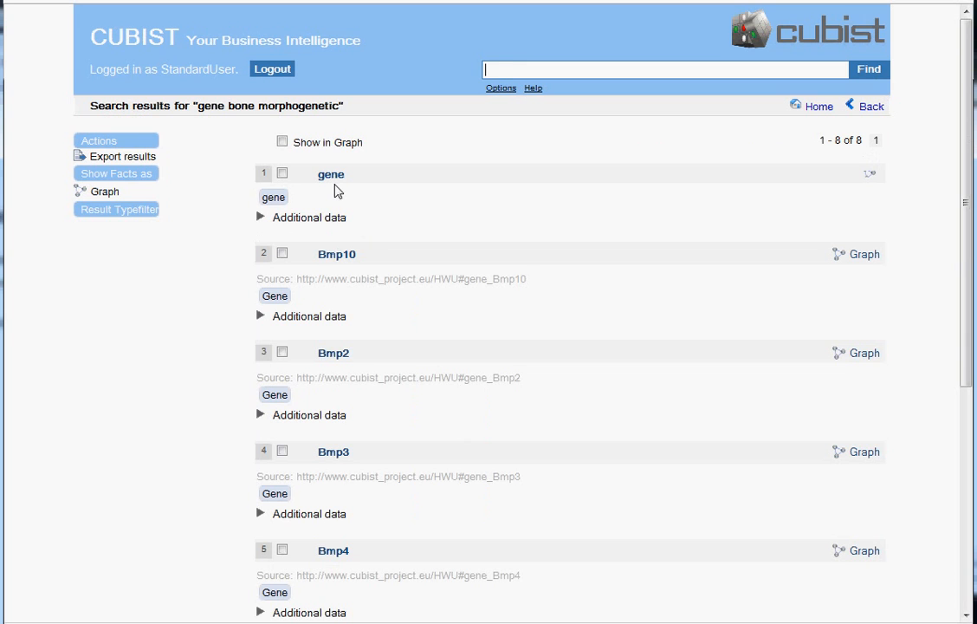
pyautogui.moveTo(379, 276)
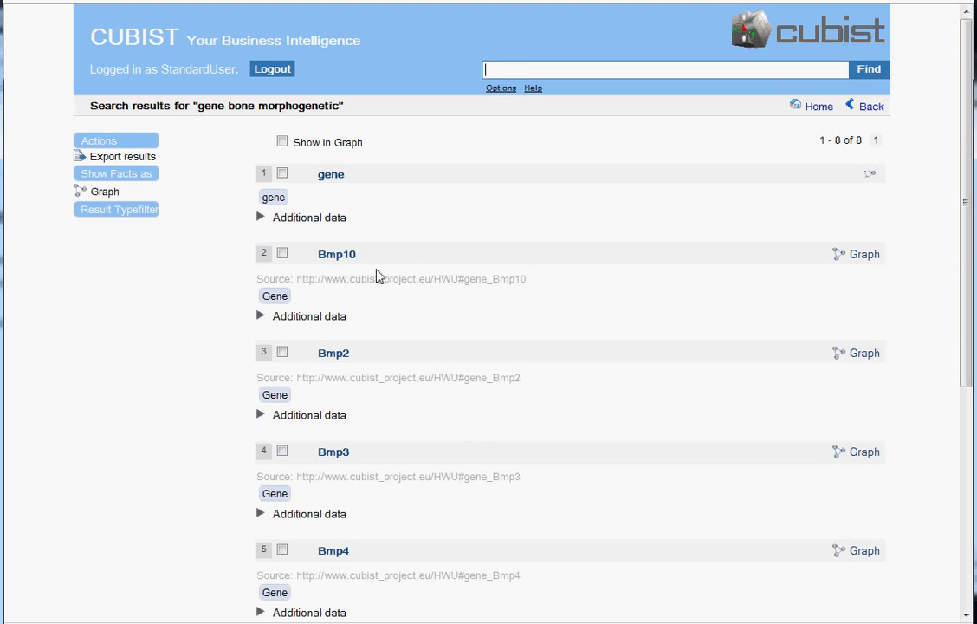
# Expand Bmp7's additional data and read through its linked assay list
pyautogui.scroll(-3)
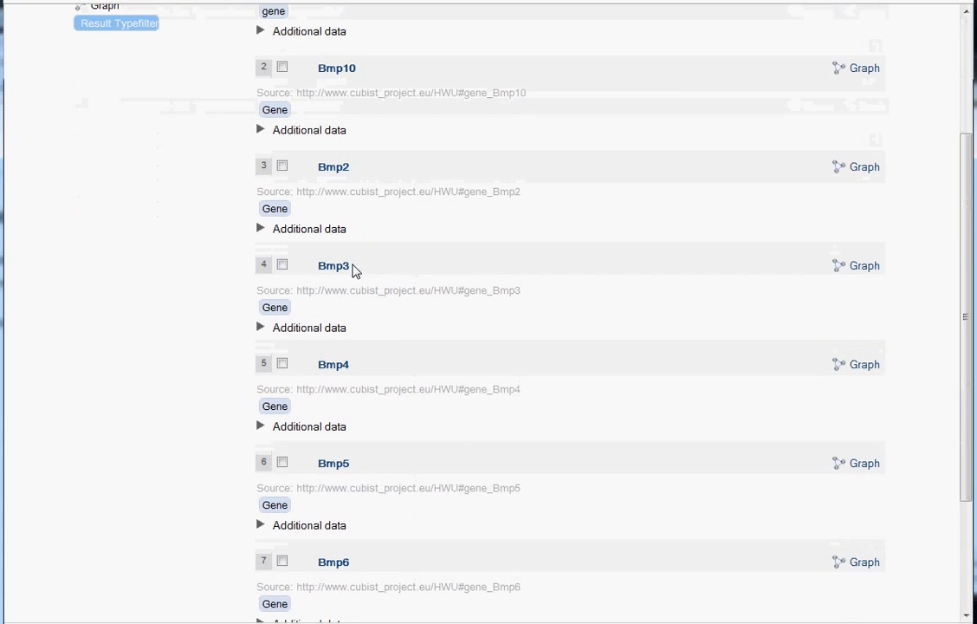
pyautogui.scroll(-3)
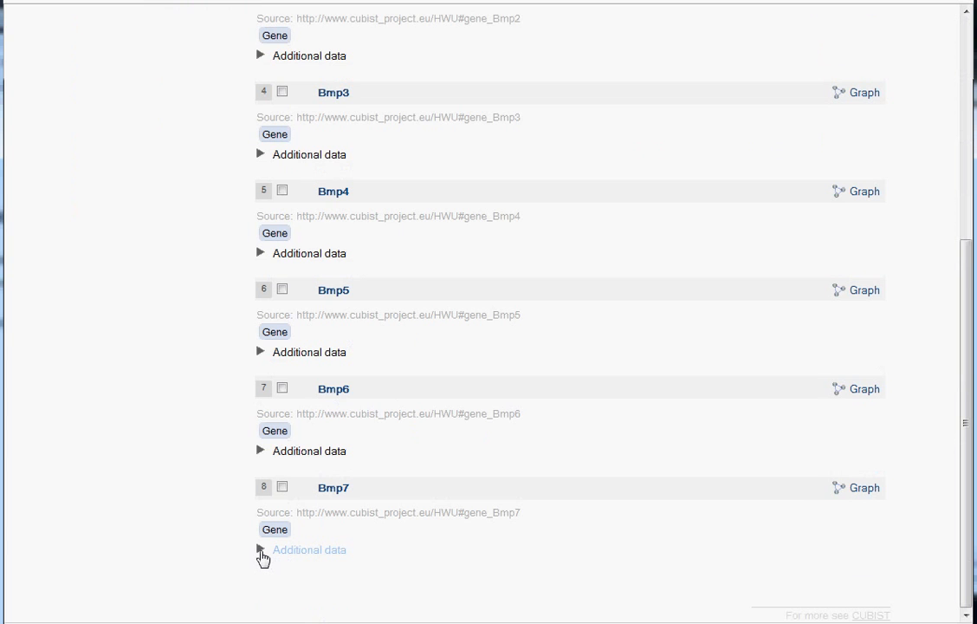
pyautogui.click(261, 550)
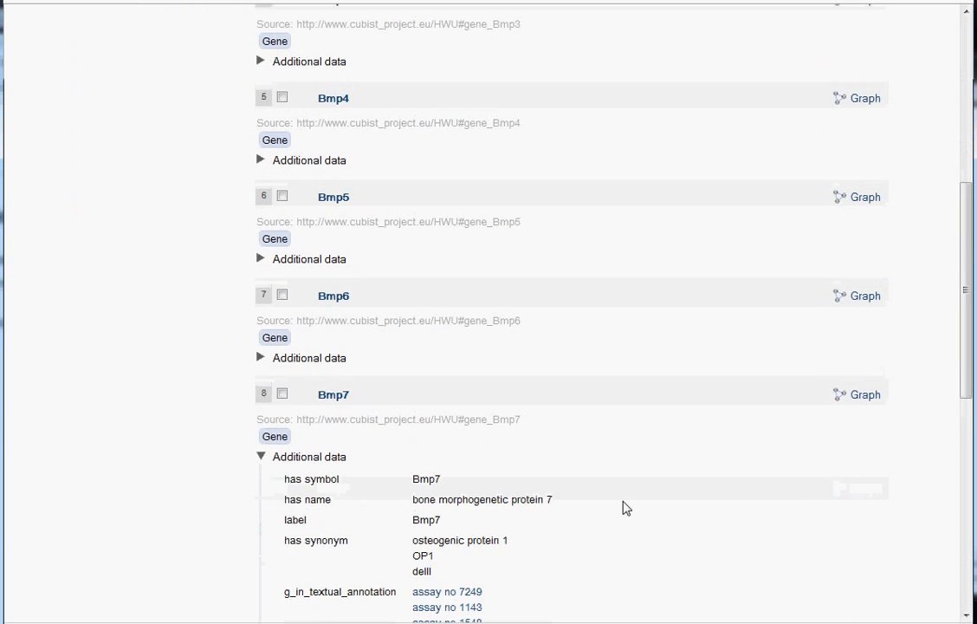
pyautogui.scroll(-3)
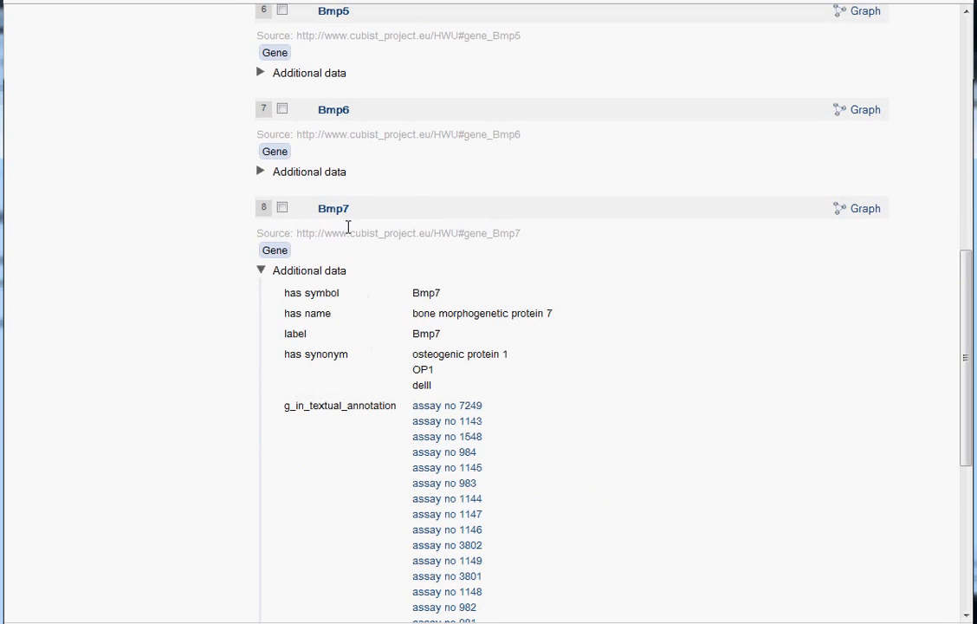
pyautogui.scroll(-3)
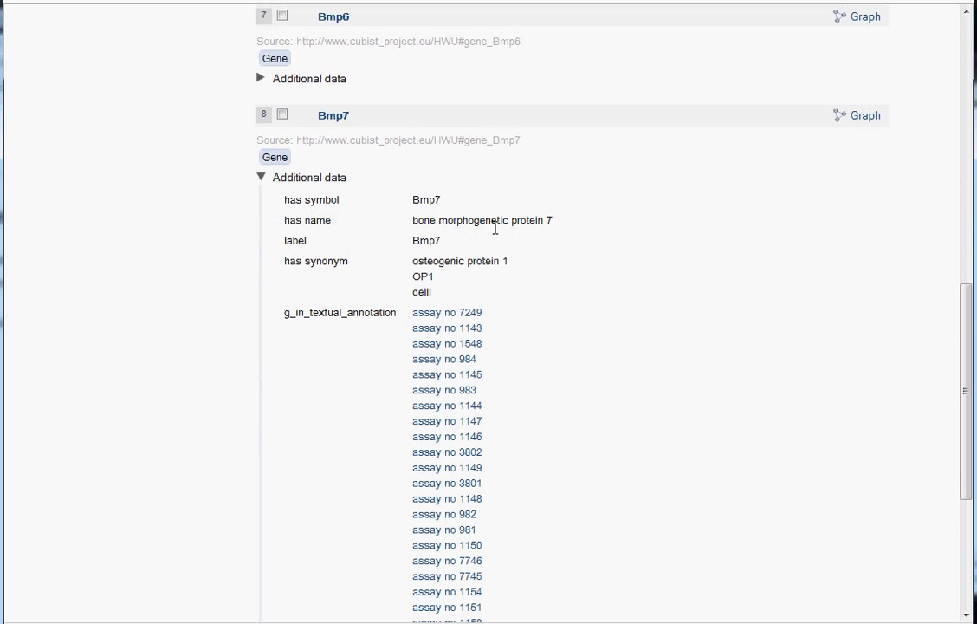
pyautogui.moveTo(795, 376)
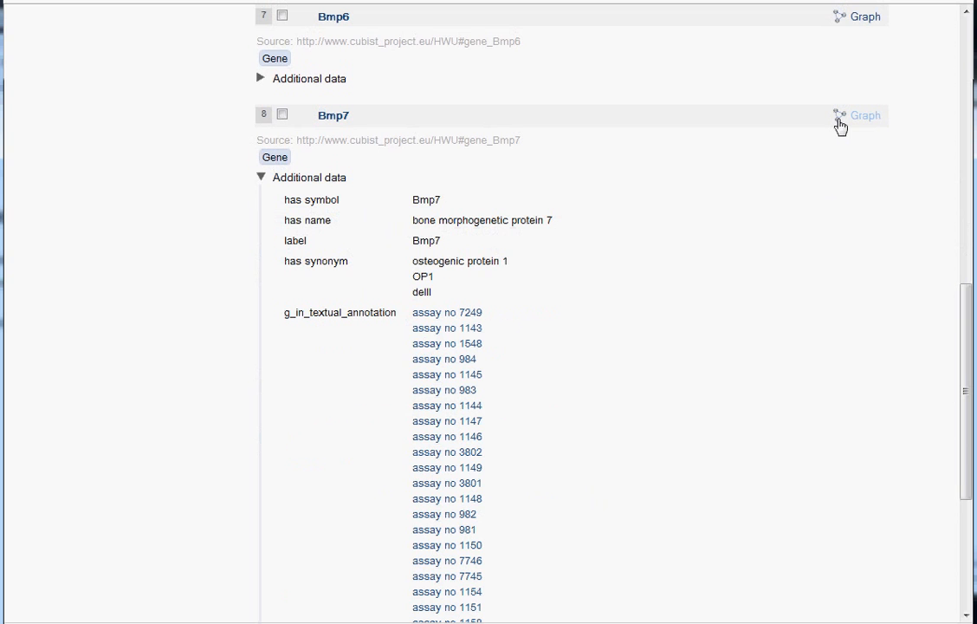
pyautogui.click(864, 115)
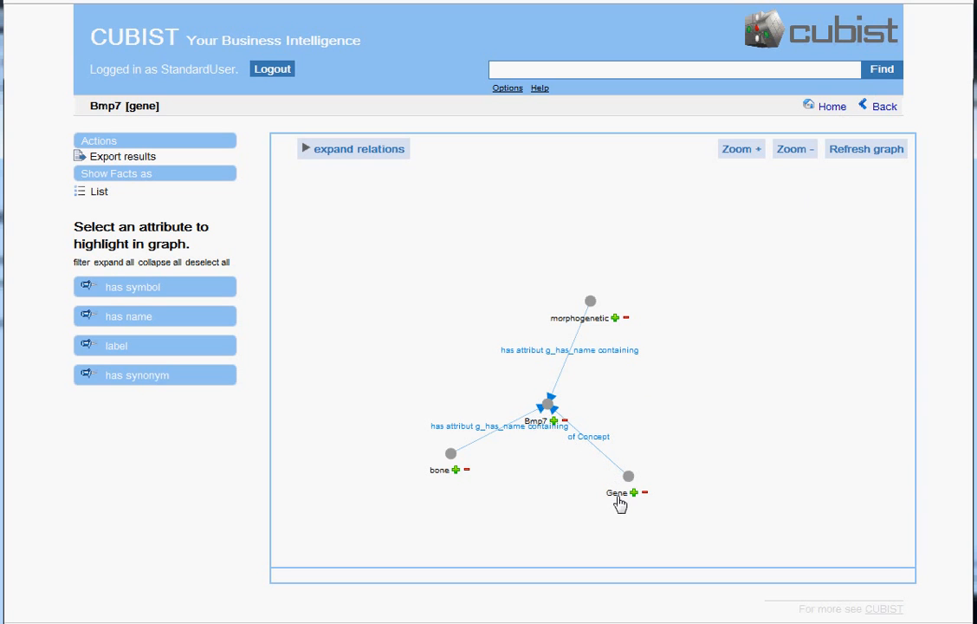
pyautogui.moveTo(538, 418)
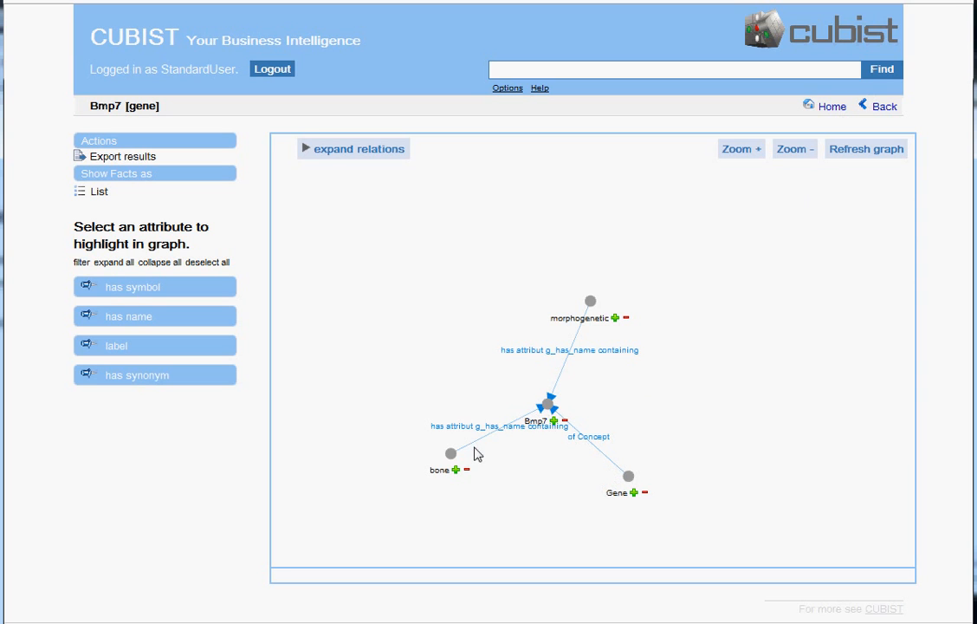
pyautogui.moveTo(453, 486)
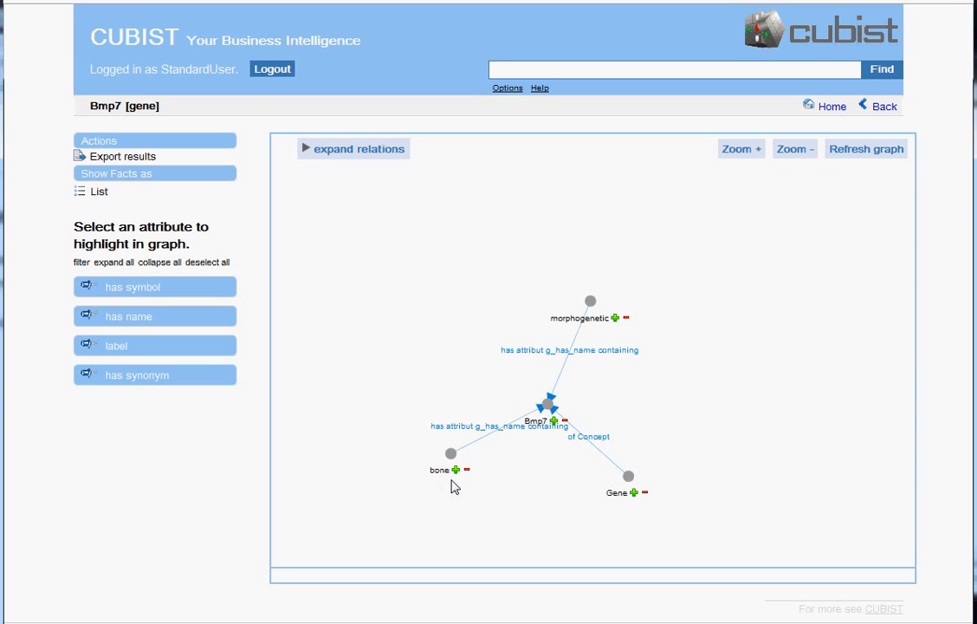
pyautogui.moveTo(557, 386)
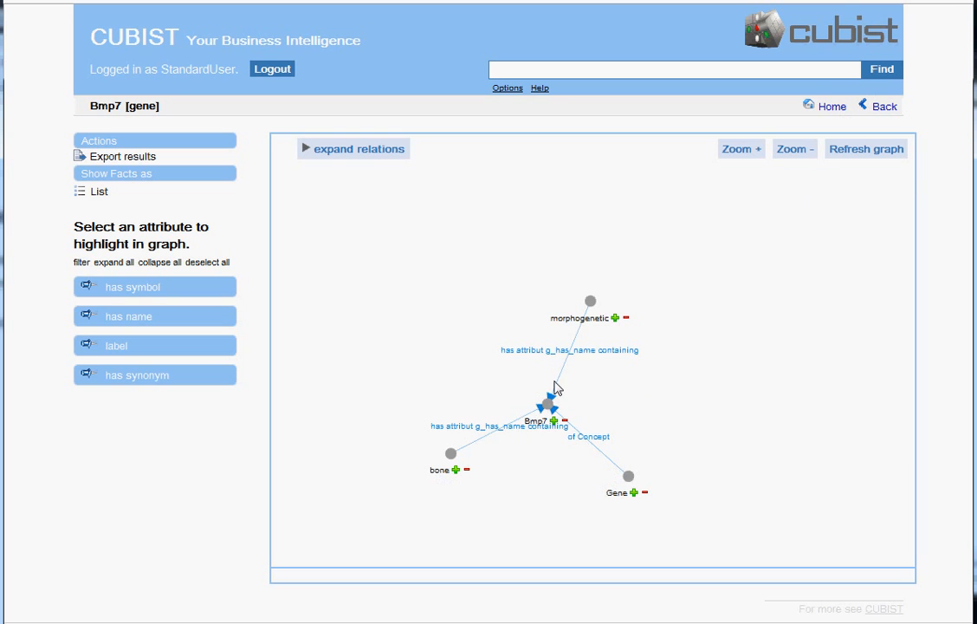
pyautogui.moveTo(555, 378)
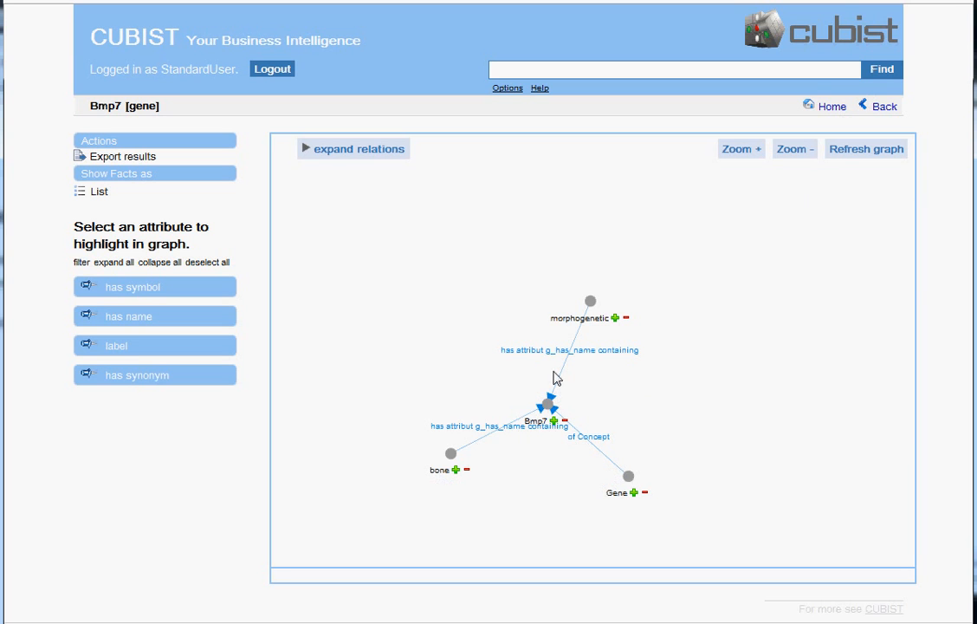
pyautogui.moveTo(587, 330)
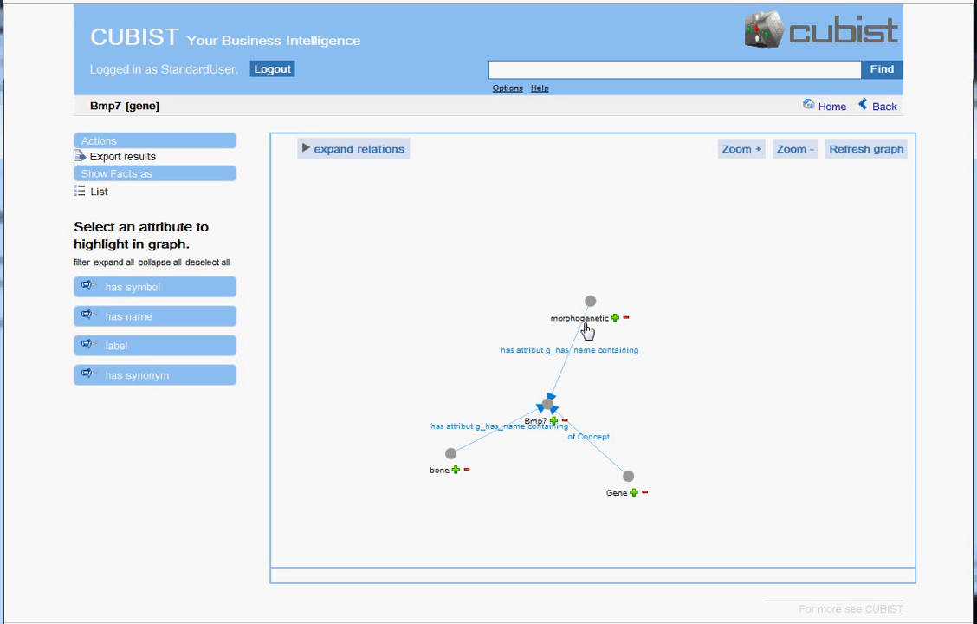
pyautogui.moveTo(583, 336)
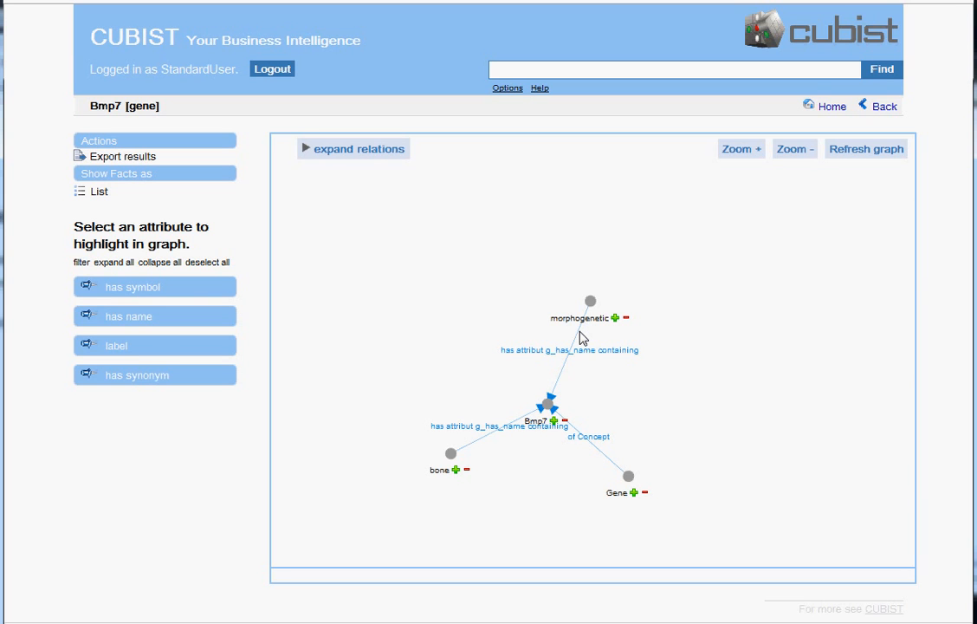
pyautogui.moveTo(582, 338)
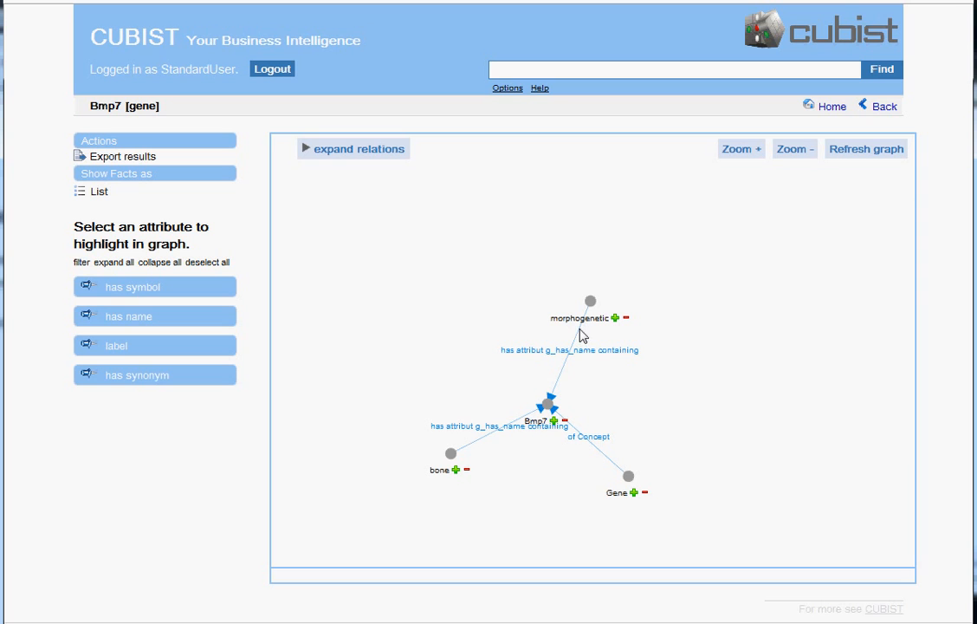
# Add 'textual annotation / assay' and 'strong (thus_detected)' as search terms
pyautogui.click(676, 70)
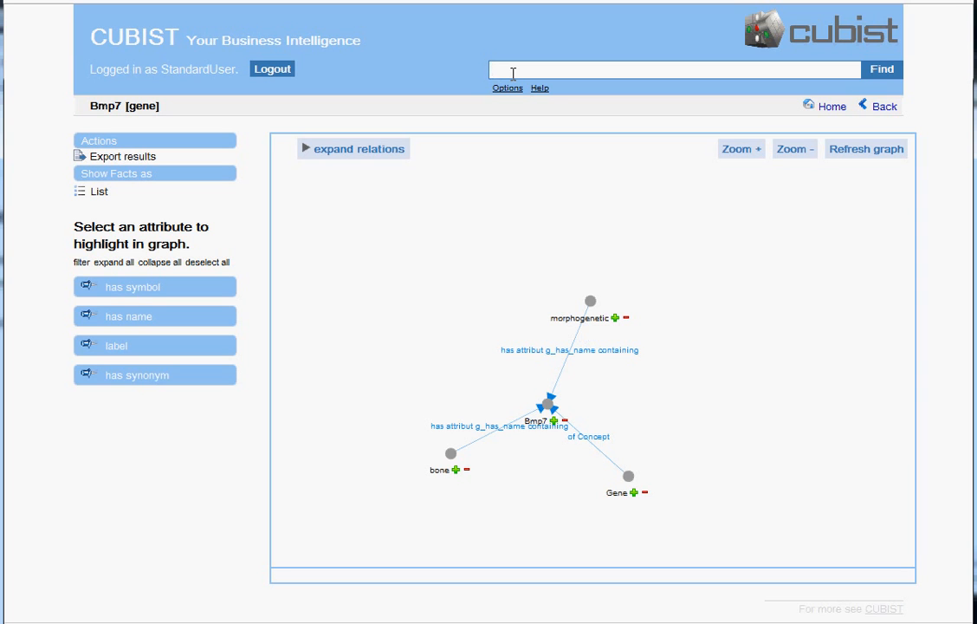
pyautogui.write('textual')
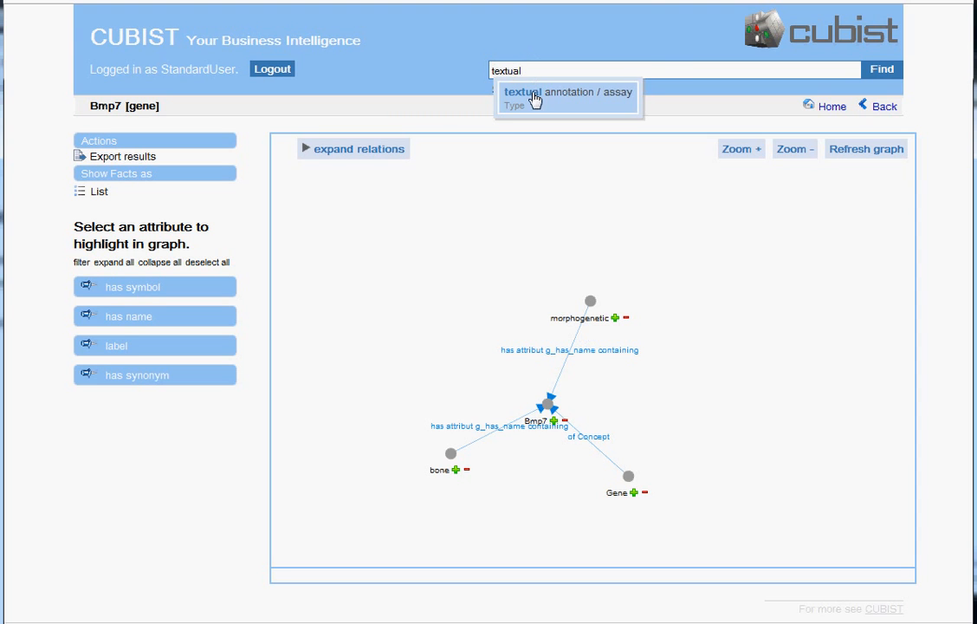
pyautogui.click(567, 93)
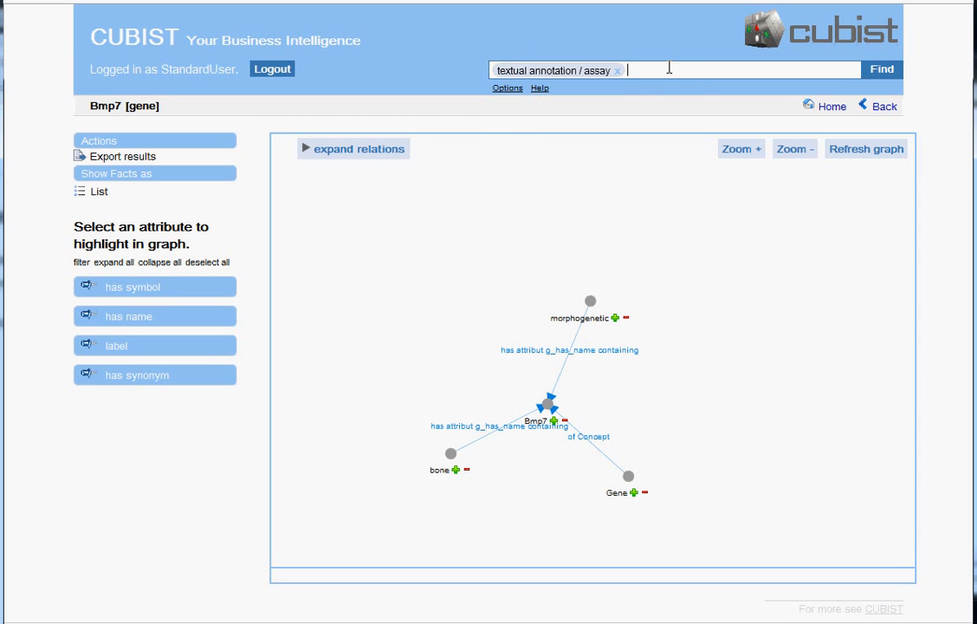
pyautogui.write('s')
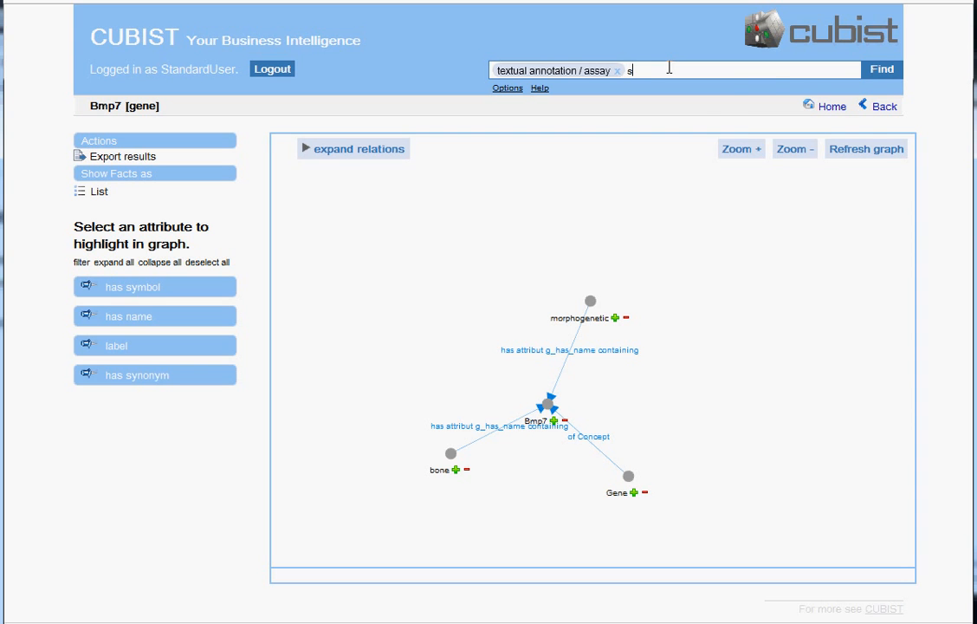
pyautogui.write('tro')
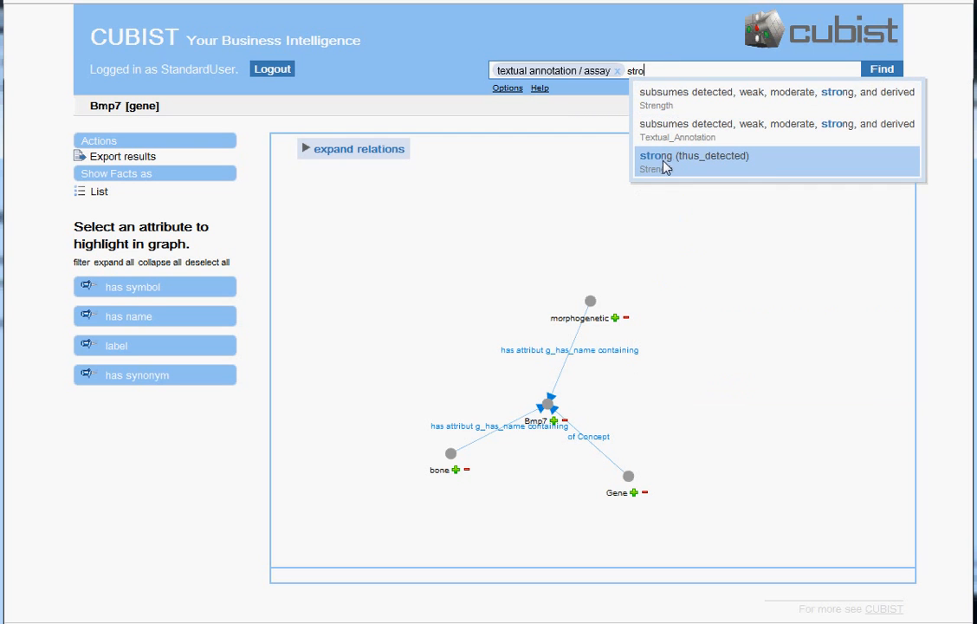
pyautogui.moveTo(755, 169)
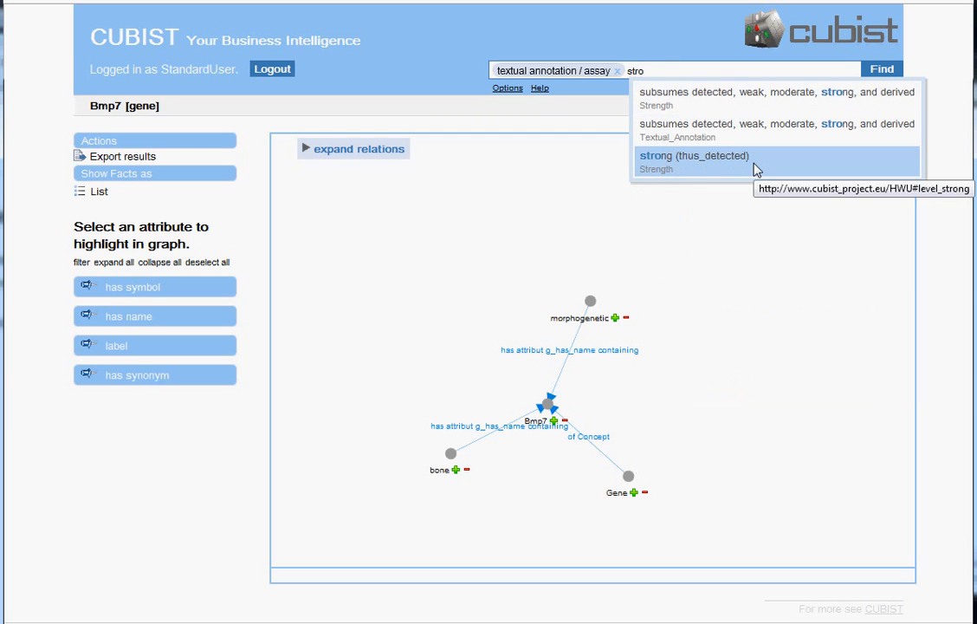
pyautogui.click(693, 156)
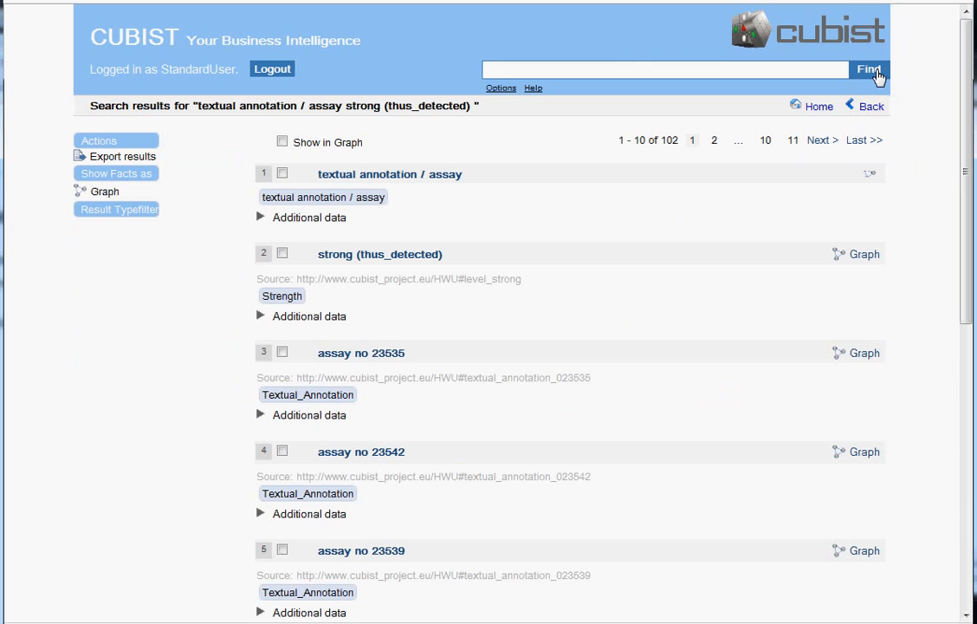
pyautogui.moveTo(470, 173)
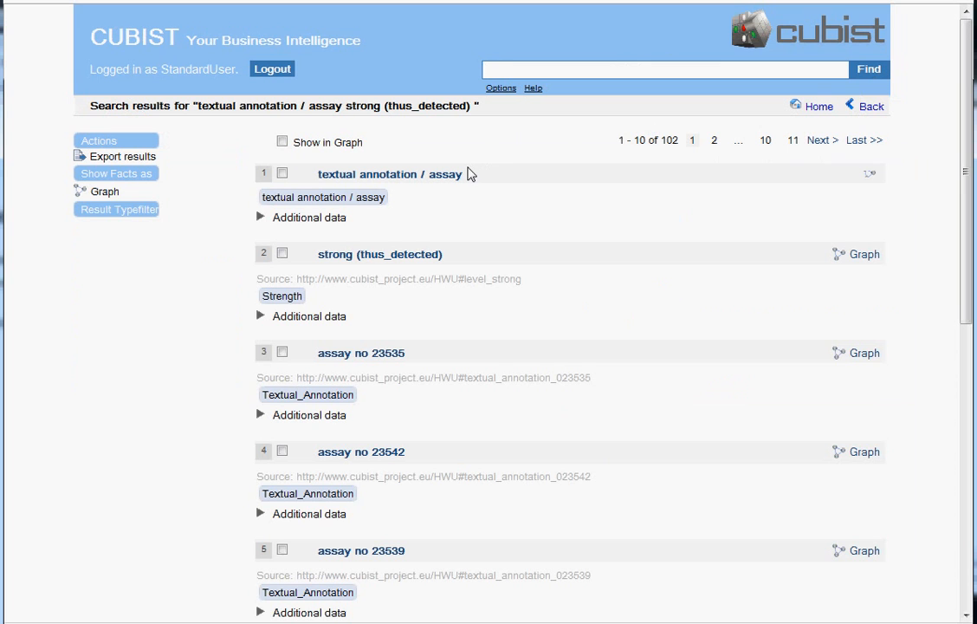
pyautogui.click(665, 69)
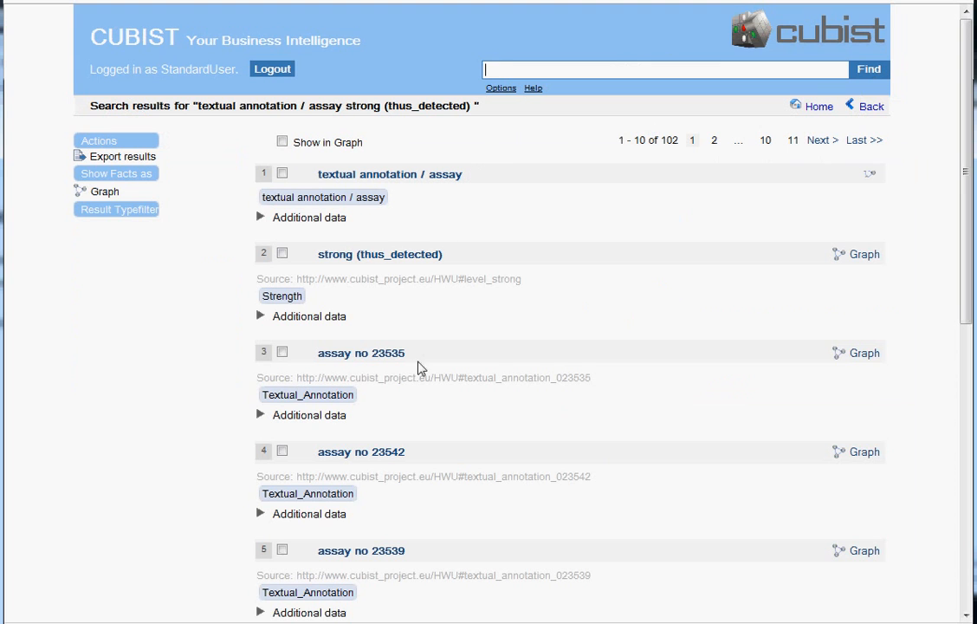
pyautogui.scroll(-3)
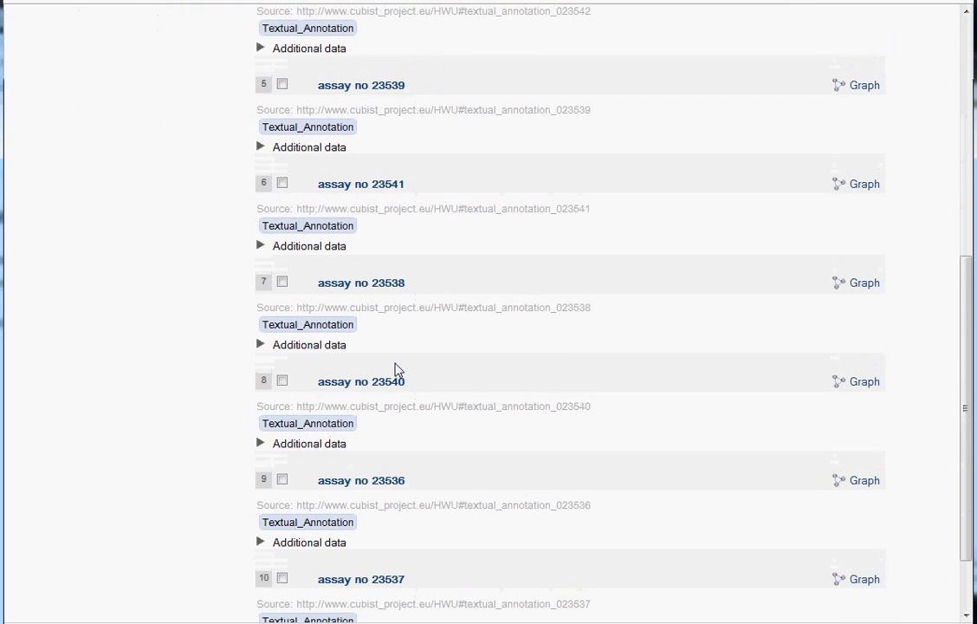
pyautogui.scroll(-3)
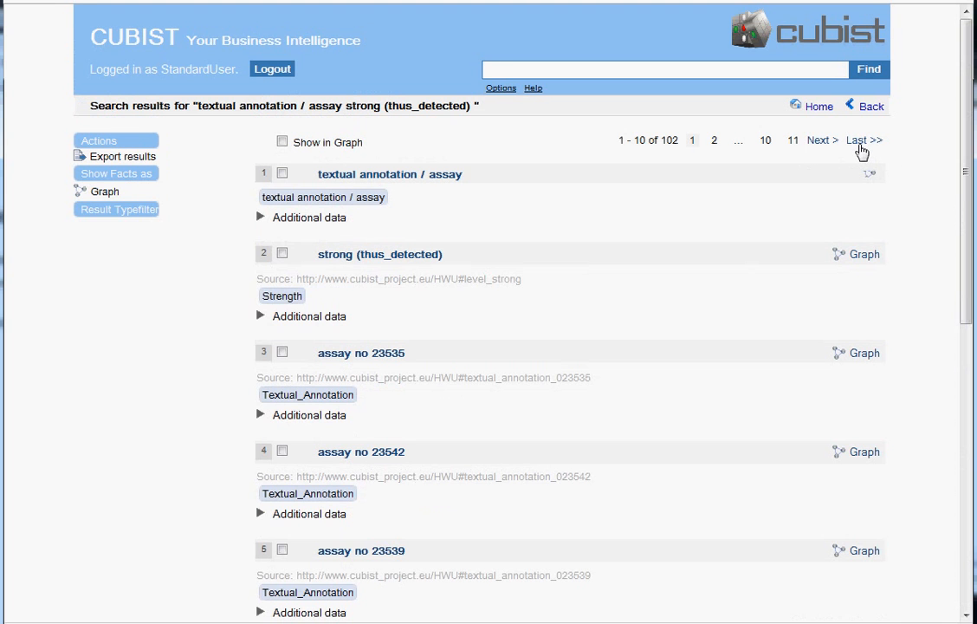
# Jump to the last results page and expand assay no 23830's additional data
pyautogui.click(862, 140)
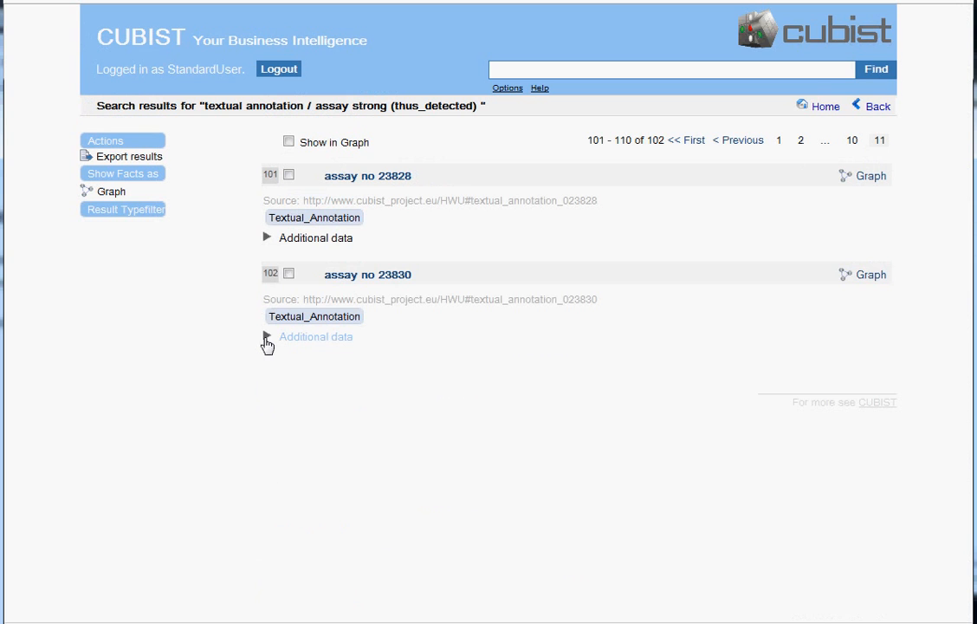
pyautogui.click(266, 337)
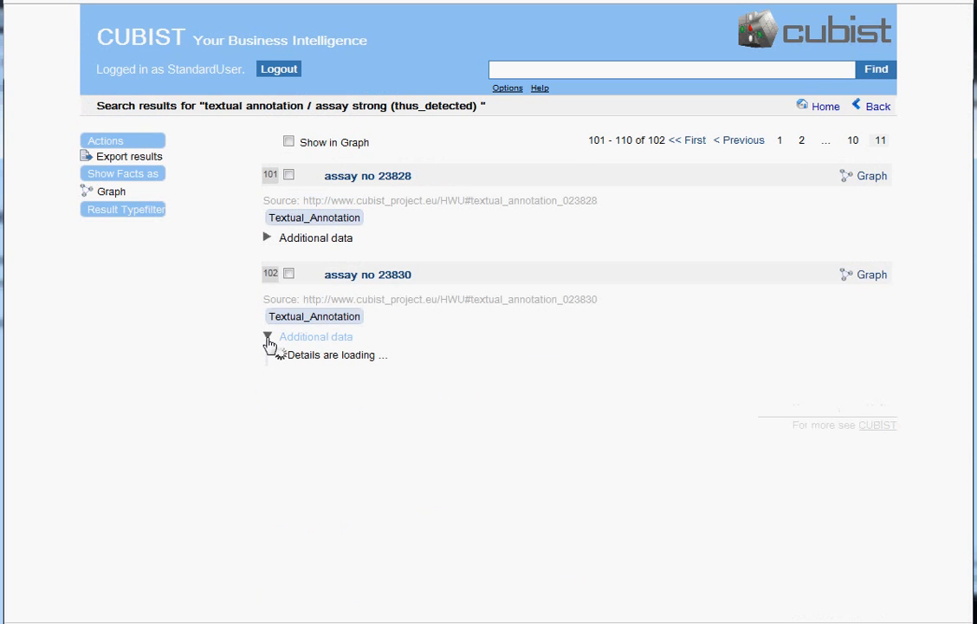
pyautogui.click(267, 336)
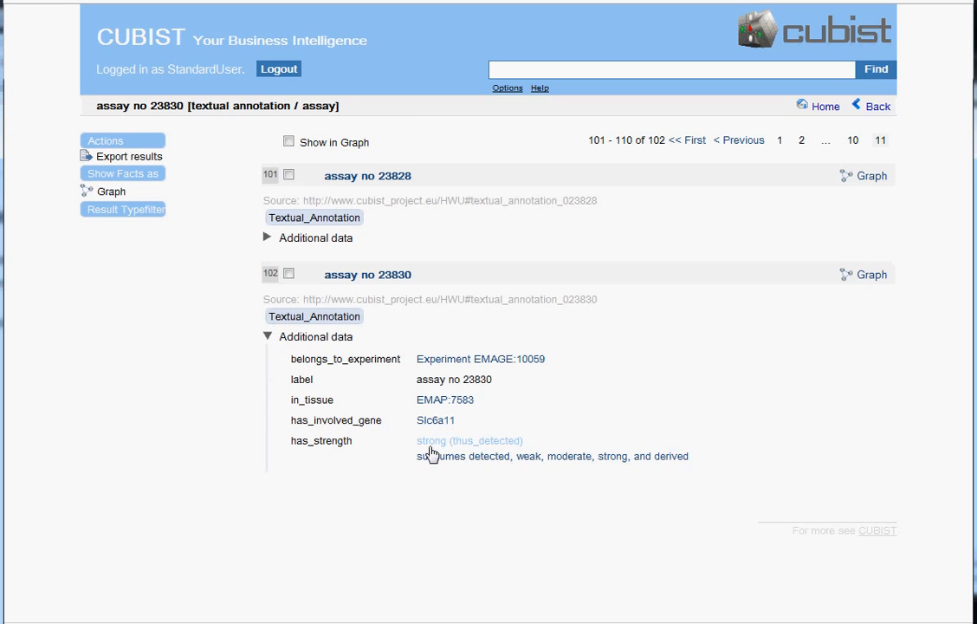
pyautogui.moveTo(470, 440)
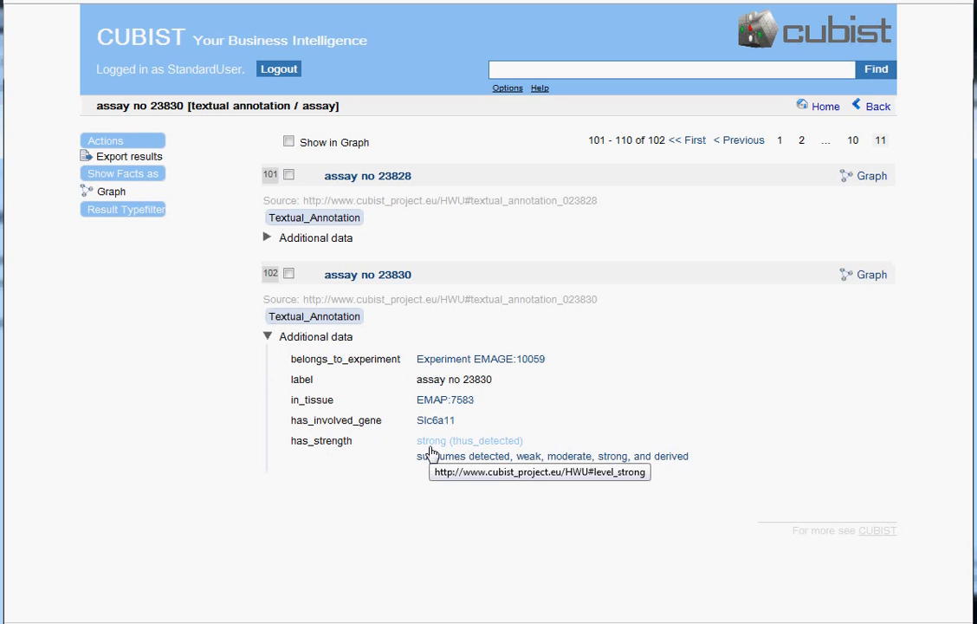
pyautogui.moveTo(863, 309)
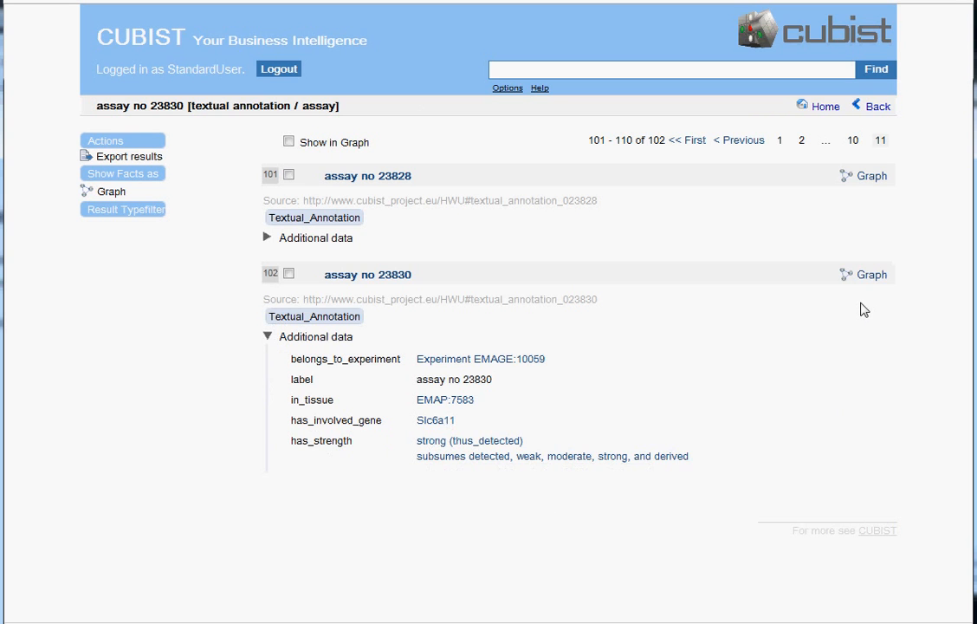
pyautogui.moveTo(851, 286)
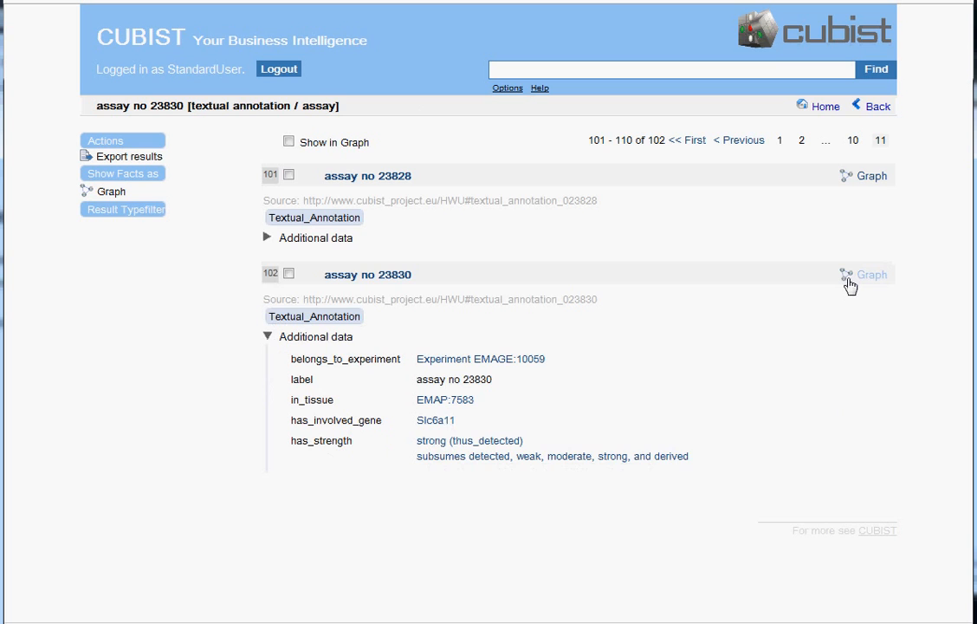
# Display assay no 23830 as a relationship graph
pyautogui.click(870, 275)
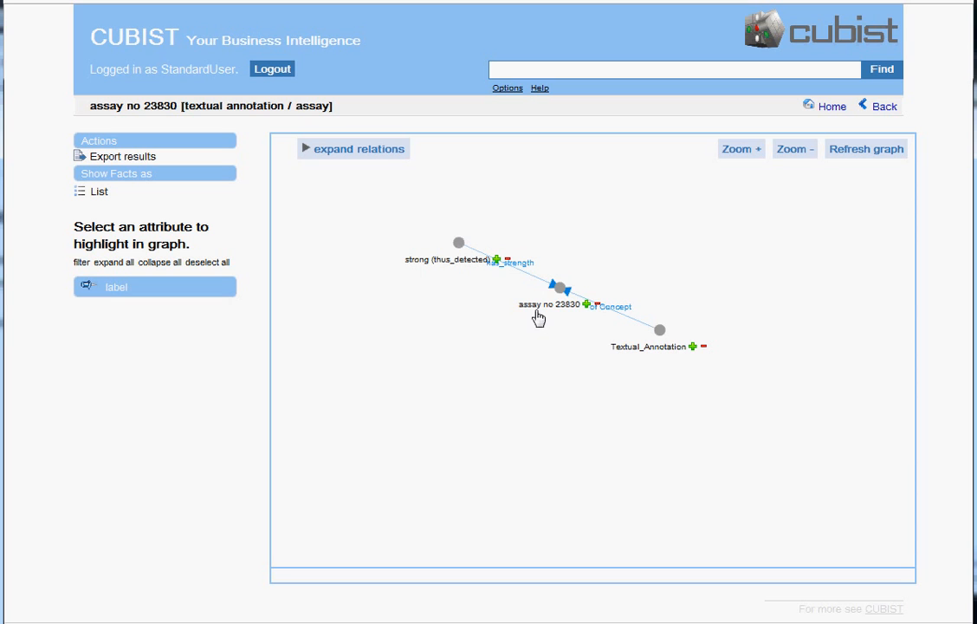
pyautogui.moveTo(604, 318)
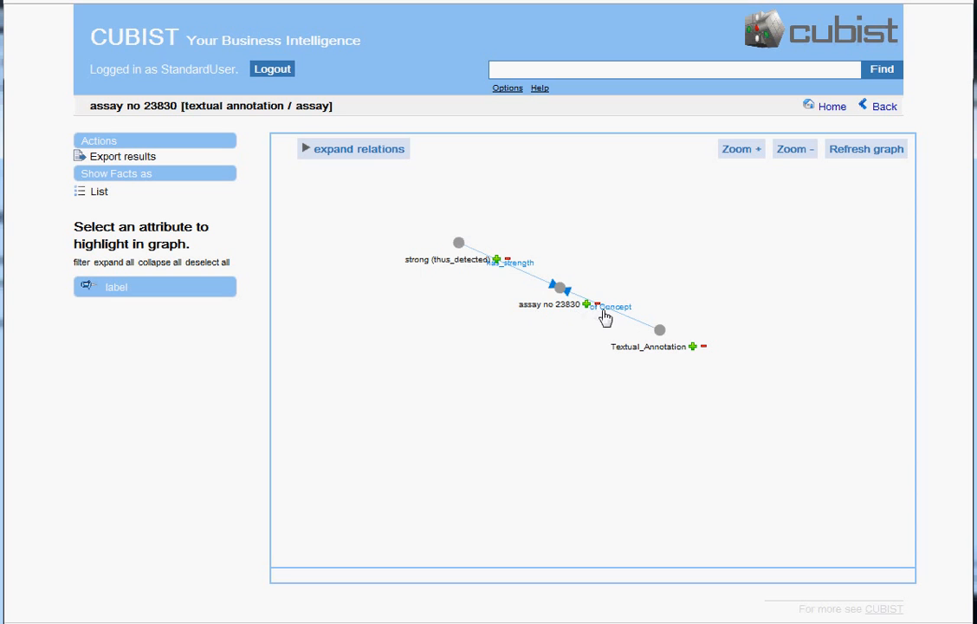
pyautogui.moveTo(728, 370)
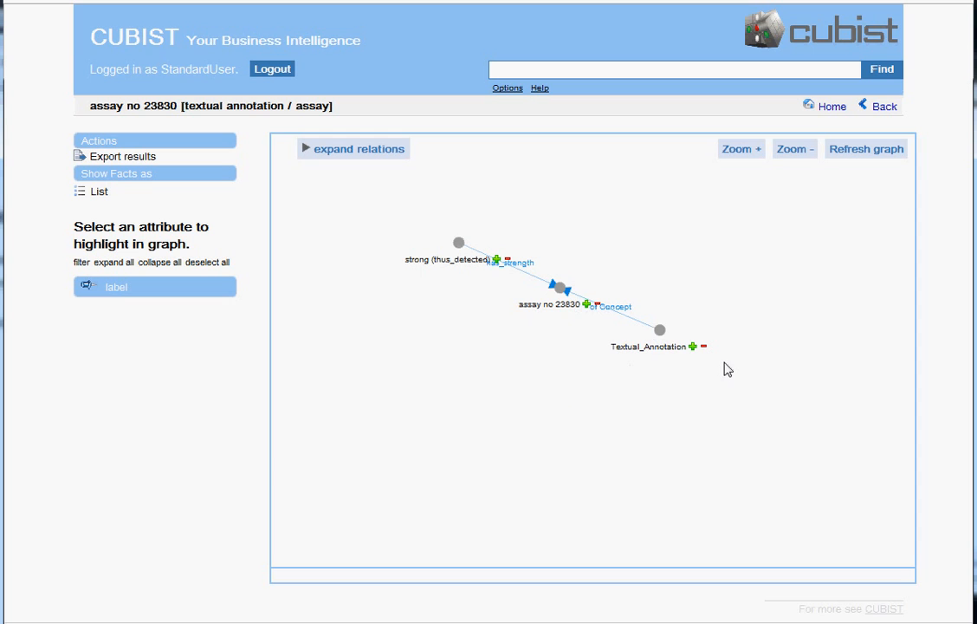